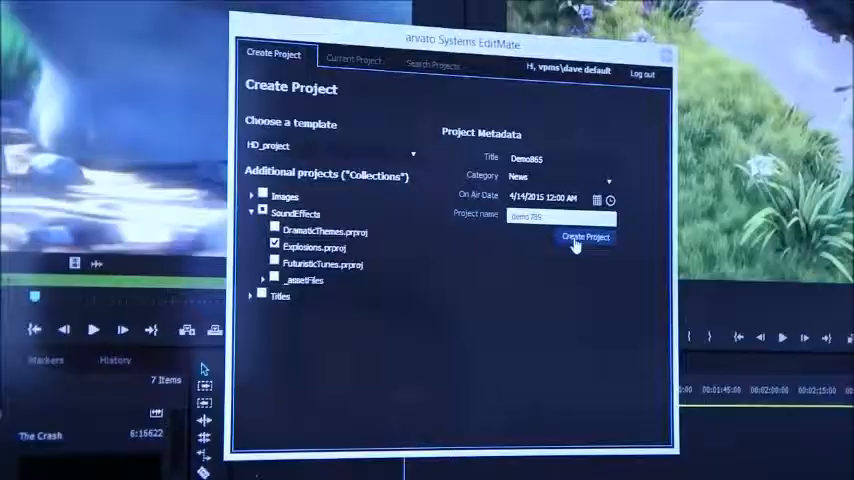
# Create the new HD_project from the entered metadata, discarding the previously open project without saving.
pyautogui.click(584, 238)
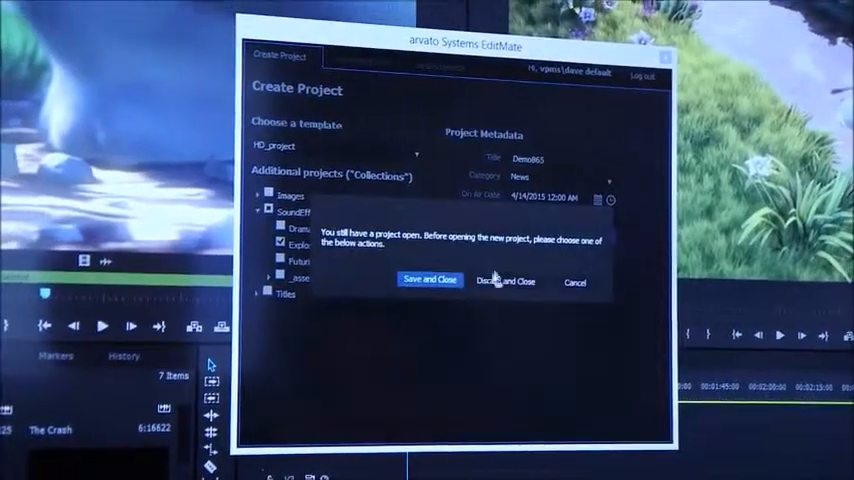
pyautogui.click(430, 280)
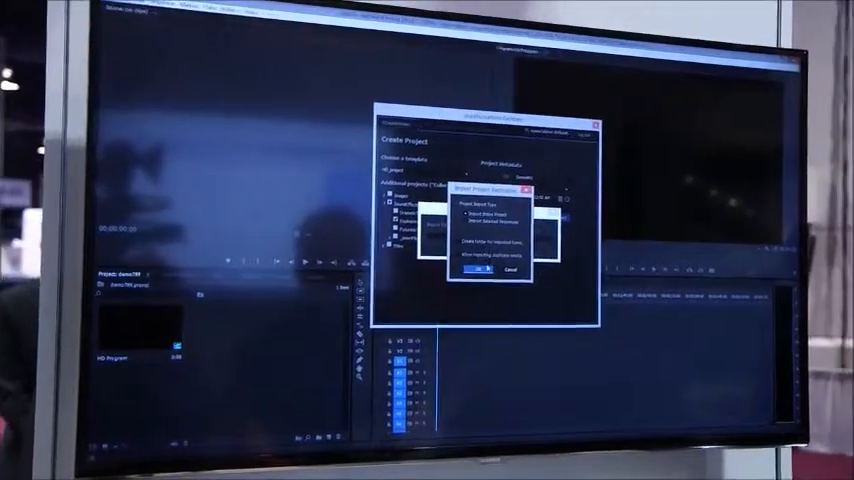
pyautogui.click(478, 276)
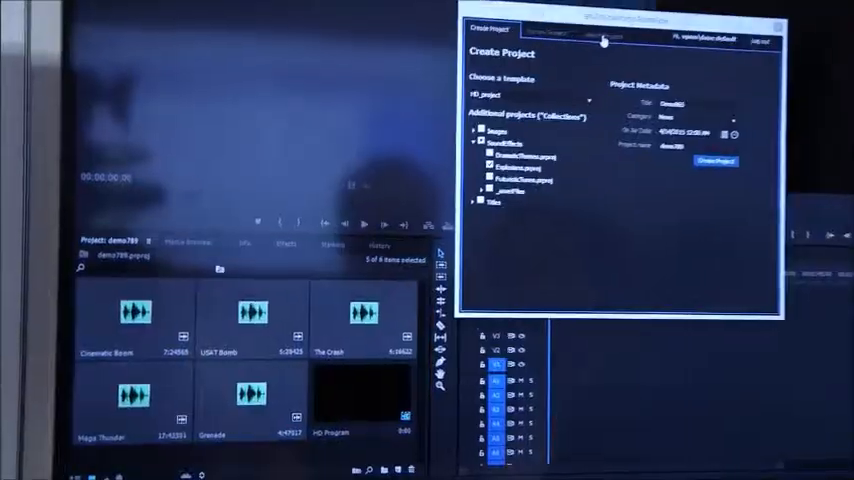
# Let the new EditMate project load in Premiere with its sound-effect clips in the Project panel.
pyautogui.click(468, 48)
pyautogui.write('demo')
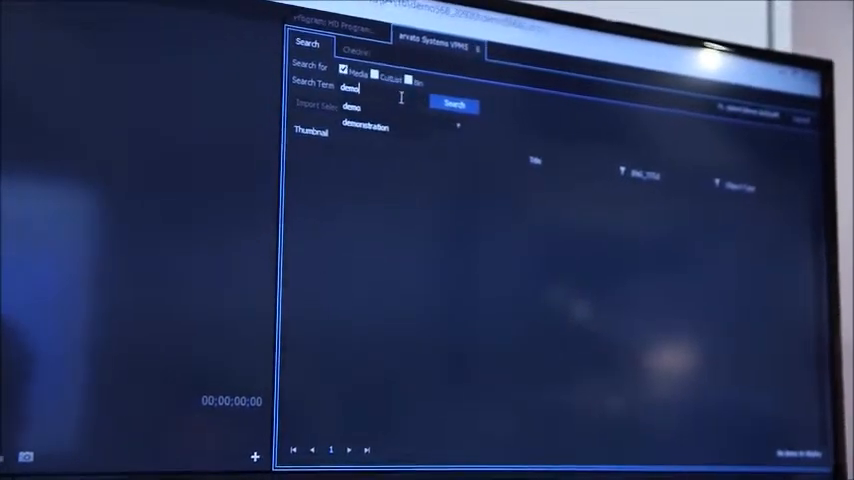
# Search the VPMS archive for 'demo' and import the Demo: Big Buck Bunny clip into the project.
pyautogui.click(454, 104)
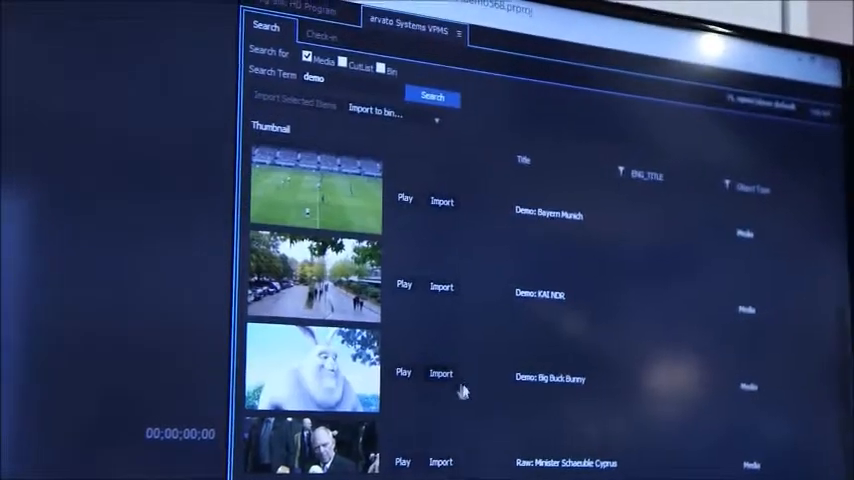
pyautogui.click(440, 372)
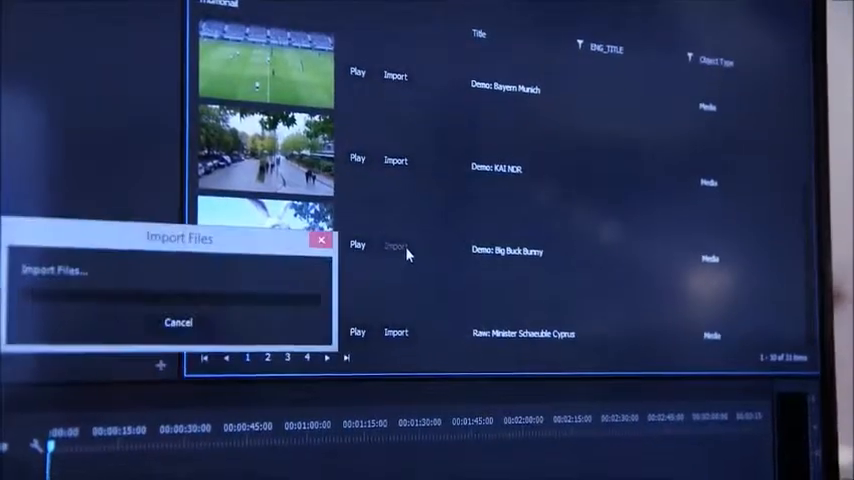